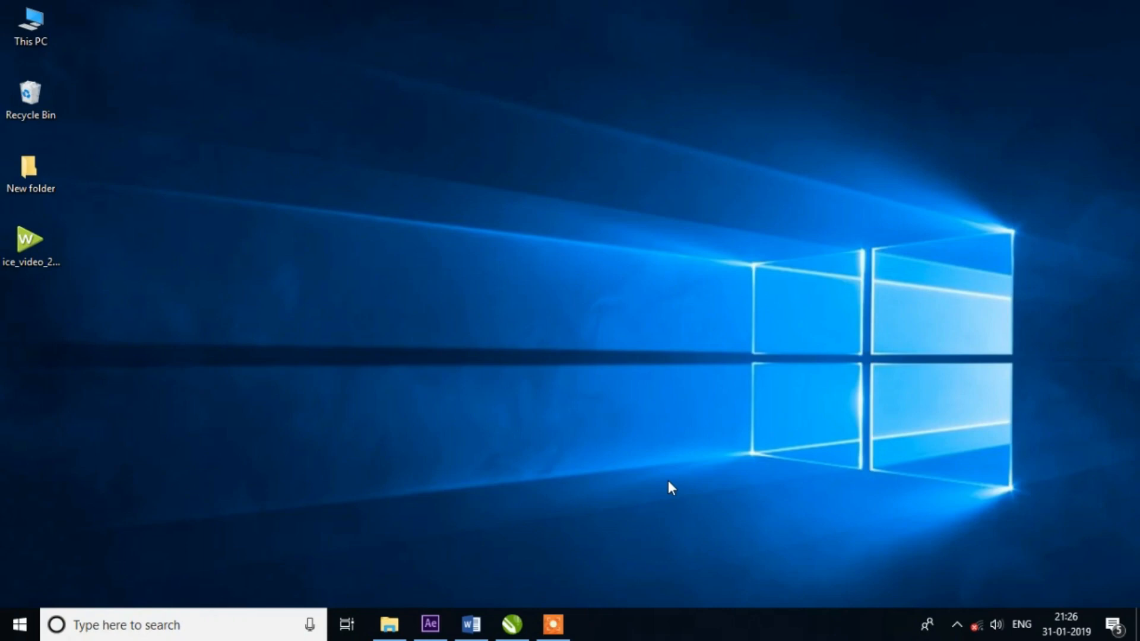
- Open File Explorer at the Downloads folder holding the particle logo template archive
left_click(390, 624)
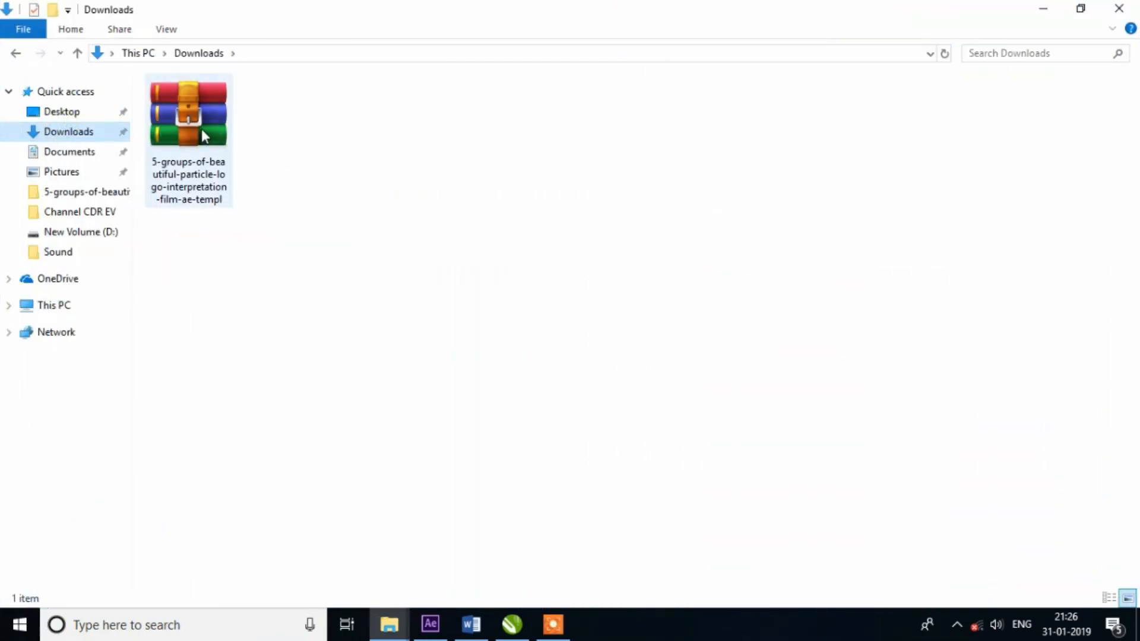
- Extract the particle logo template archive into its suggested folder with WinRAR
right_click(188, 113)
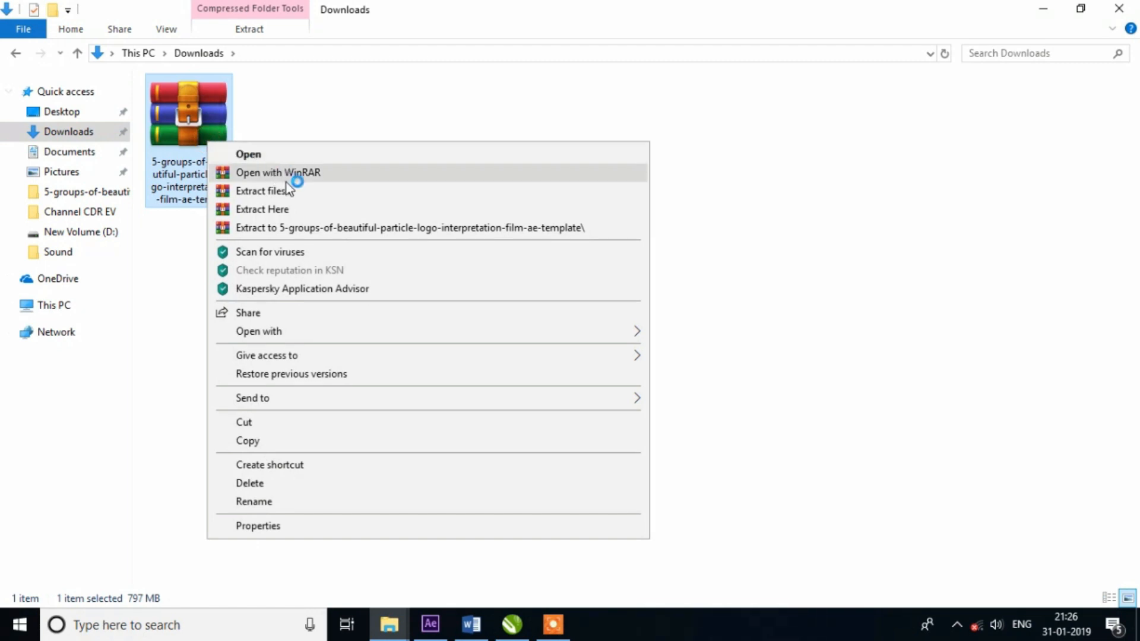
left_click(263, 191)
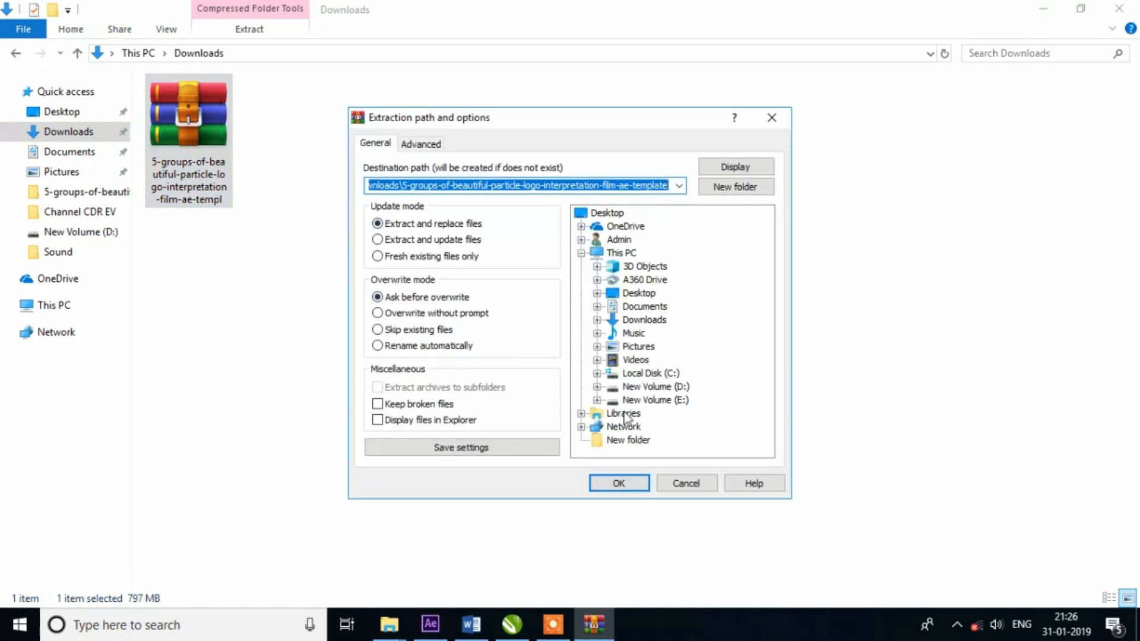
left_click(618, 483)
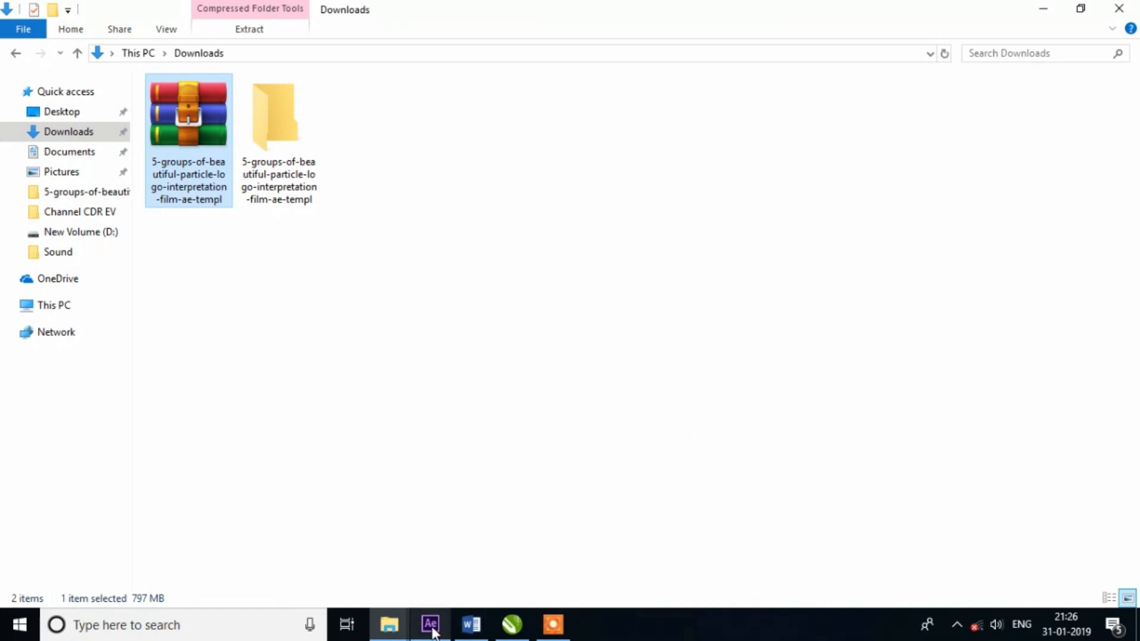
mouse_move(430, 624)
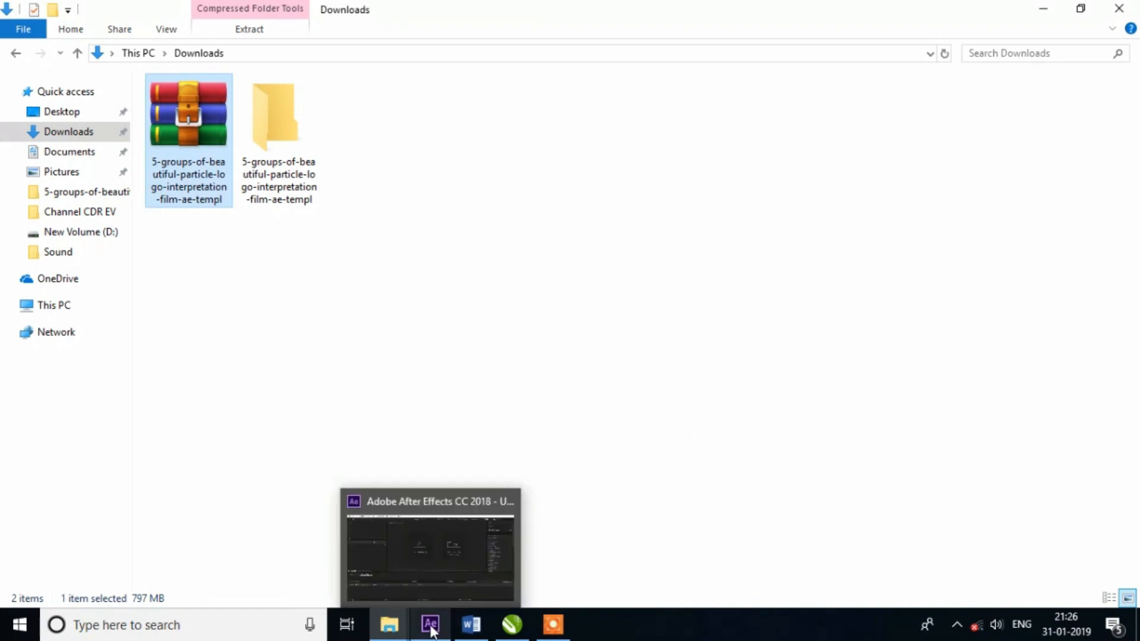
- Switch to After Effects and bring up the File menu
left_click(430, 623)
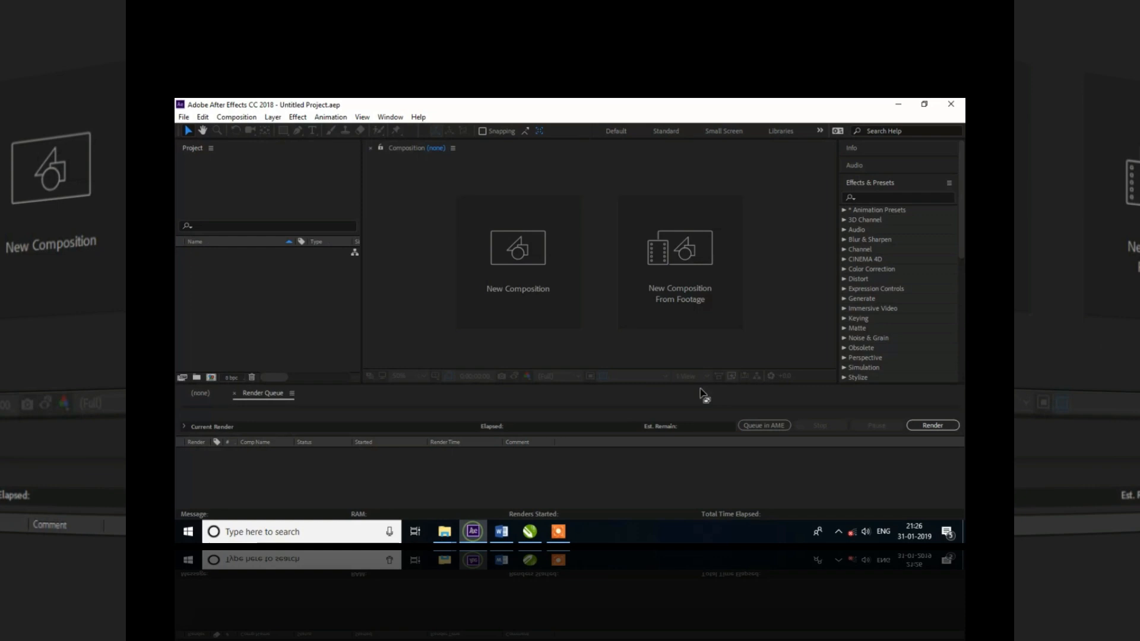
left_click(924, 104)
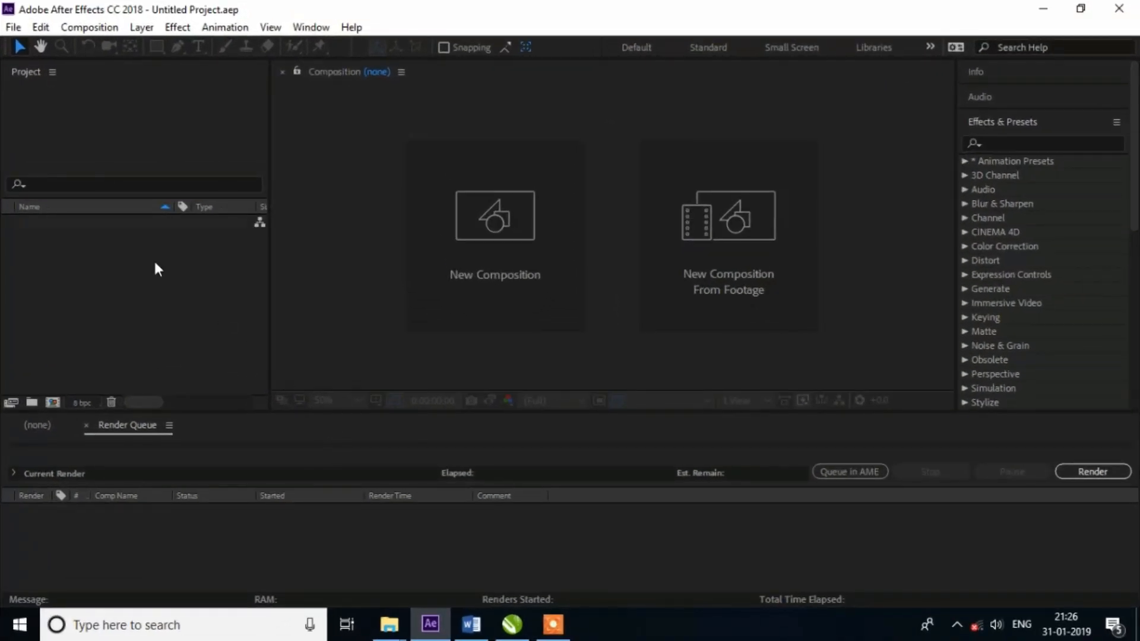
left_click(12, 27)
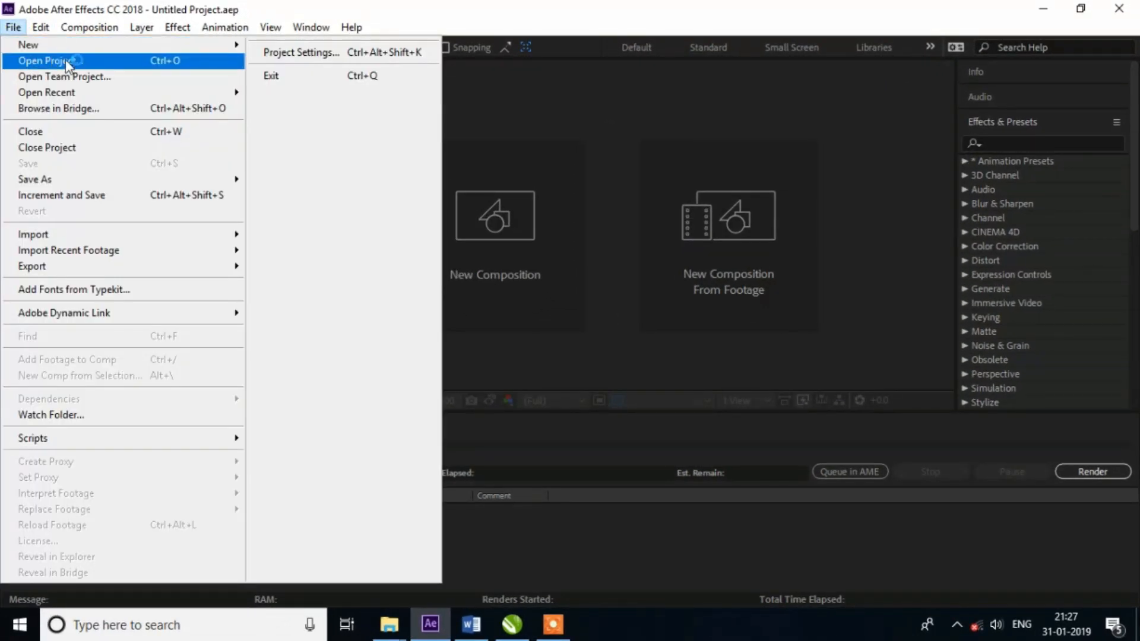
- Open the particle logo template .aep from the nested extracted folders via Open Project
left_click(51, 61)
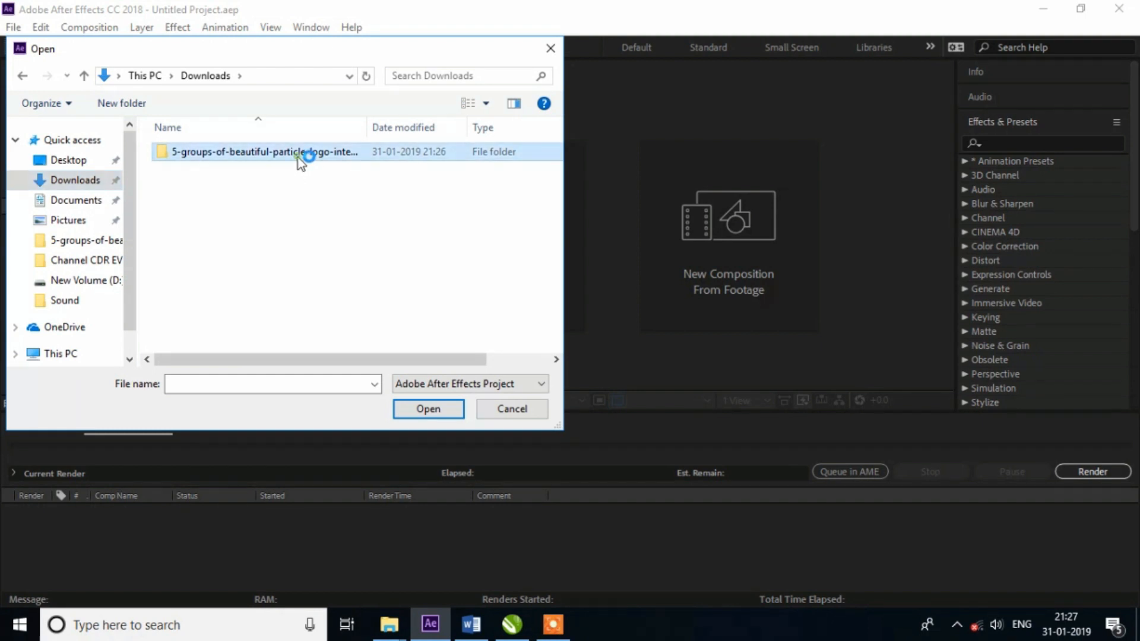
double_click(263, 151)
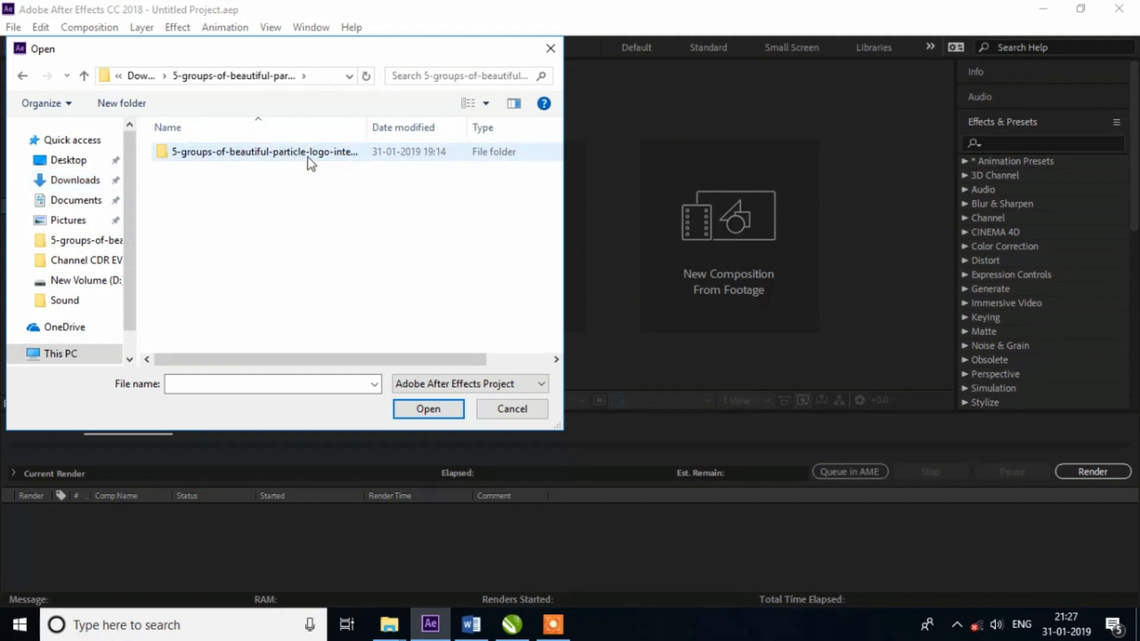
double_click(263, 151)
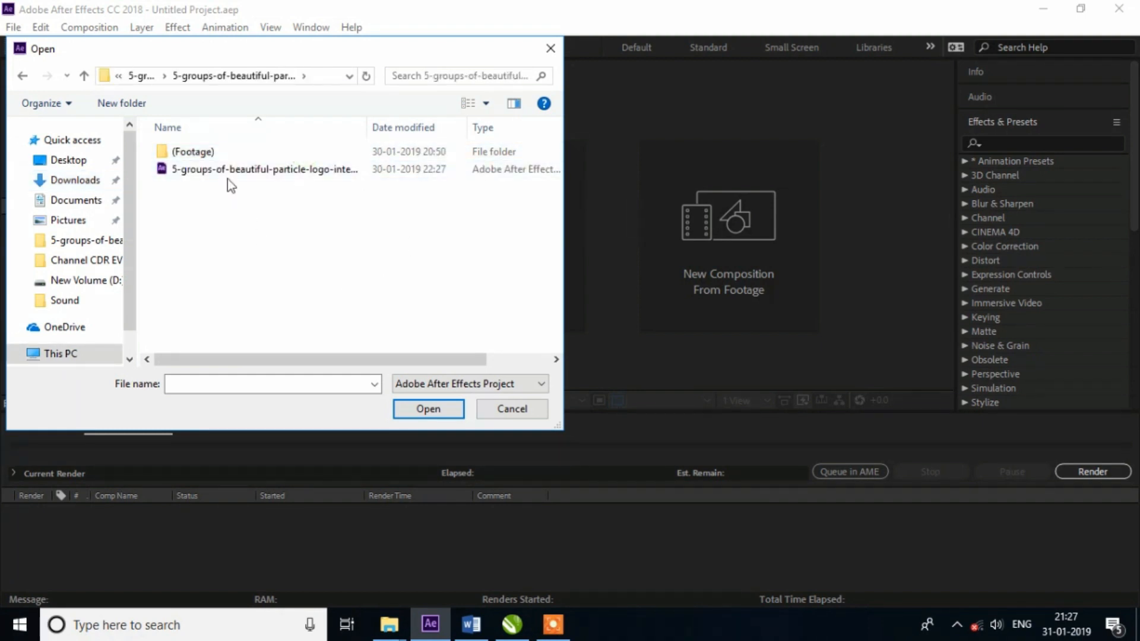
left_click(264, 168)
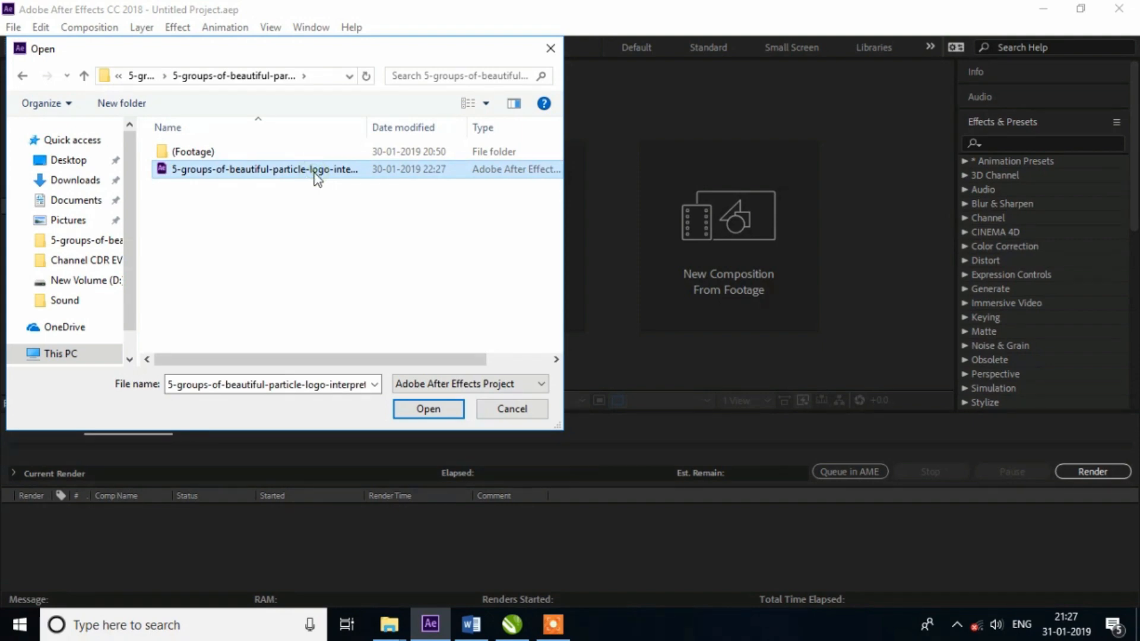
left_click(428, 408)
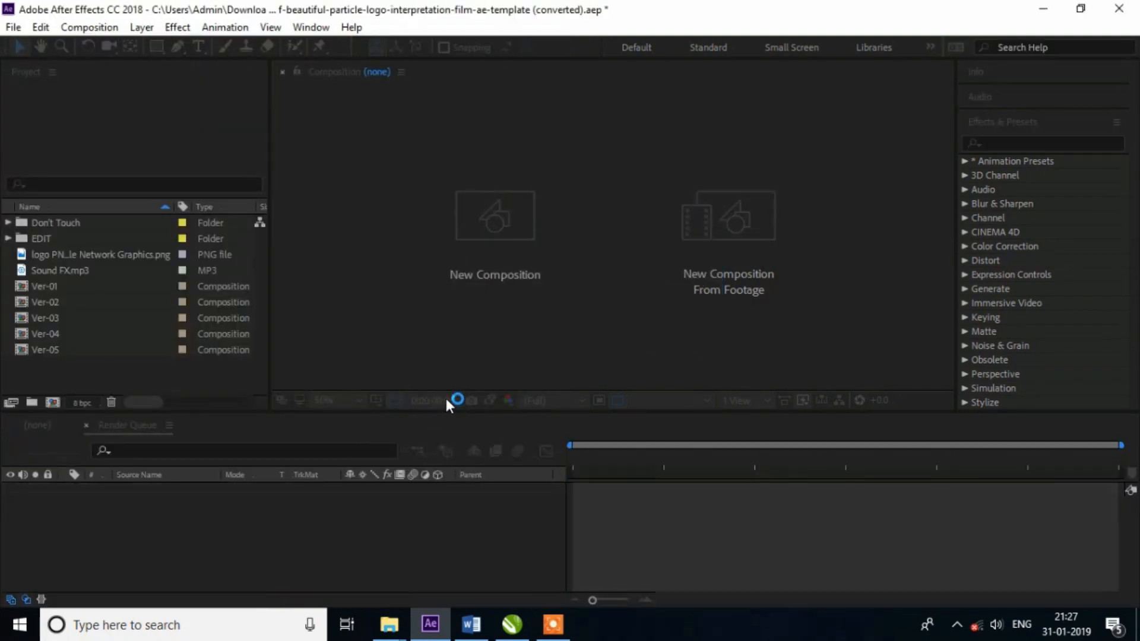
- Open Ver-05, switch to the Change Lgoo tab, and hide the placeholder logo layer
double_click(45, 349)
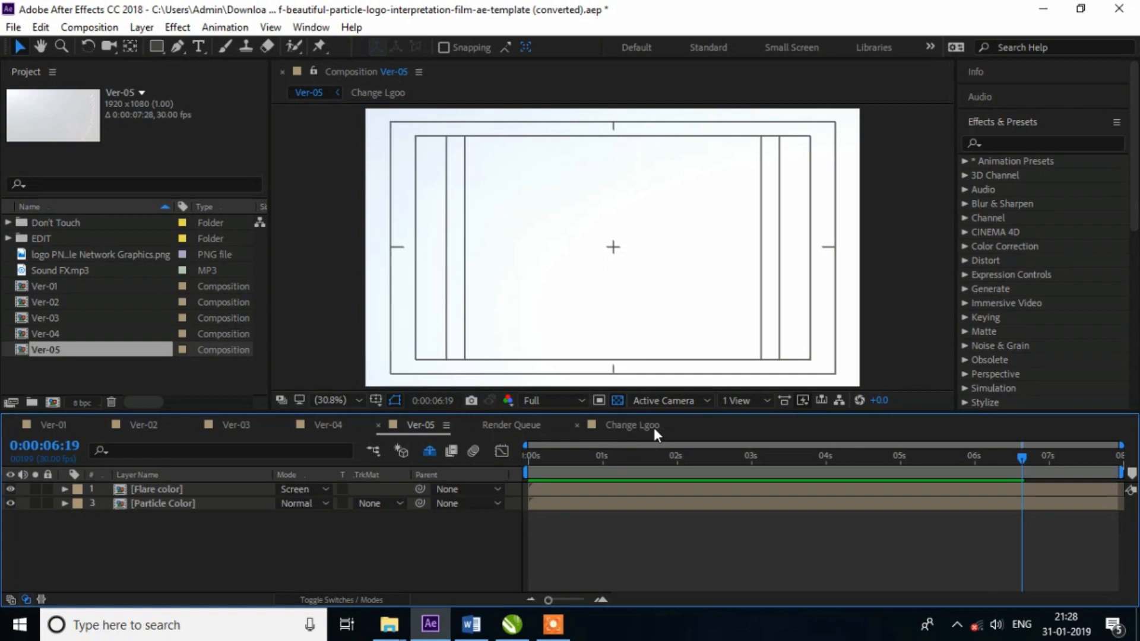
left_click(631, 425)
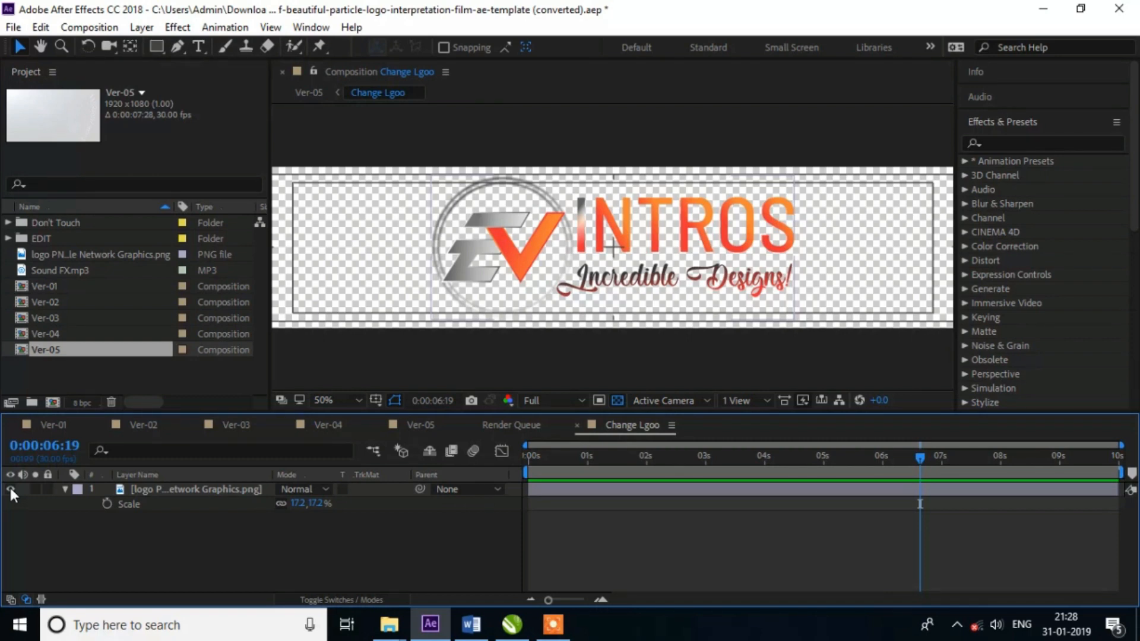
left_click(10, 489)
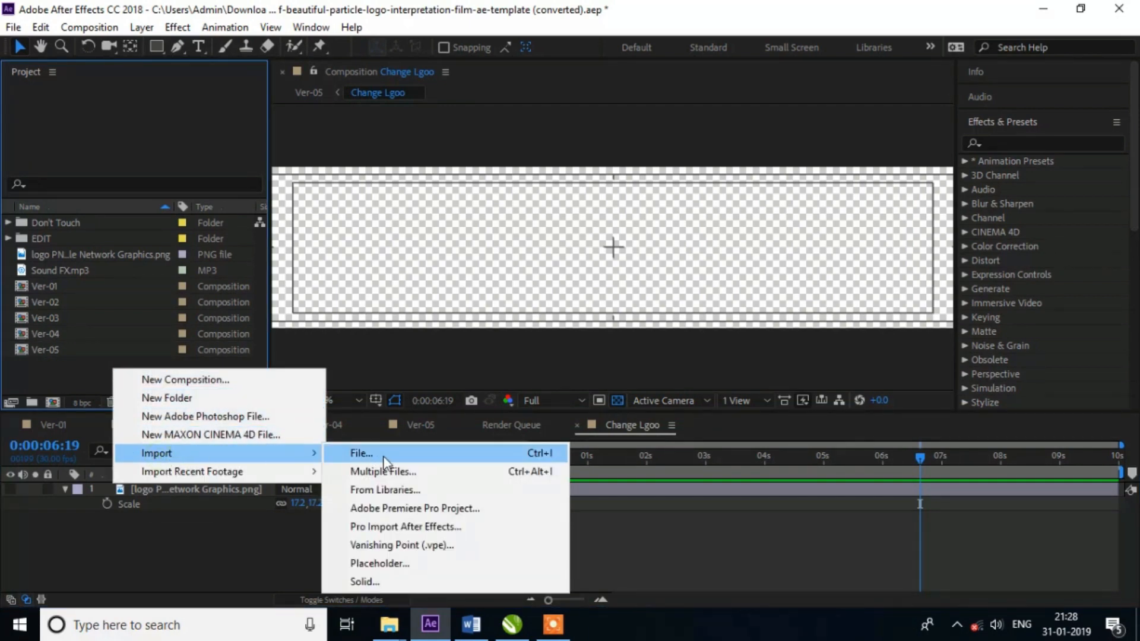
- Import the 'your LOGO' PNG file into the project via Import File
left_click(361, 453)
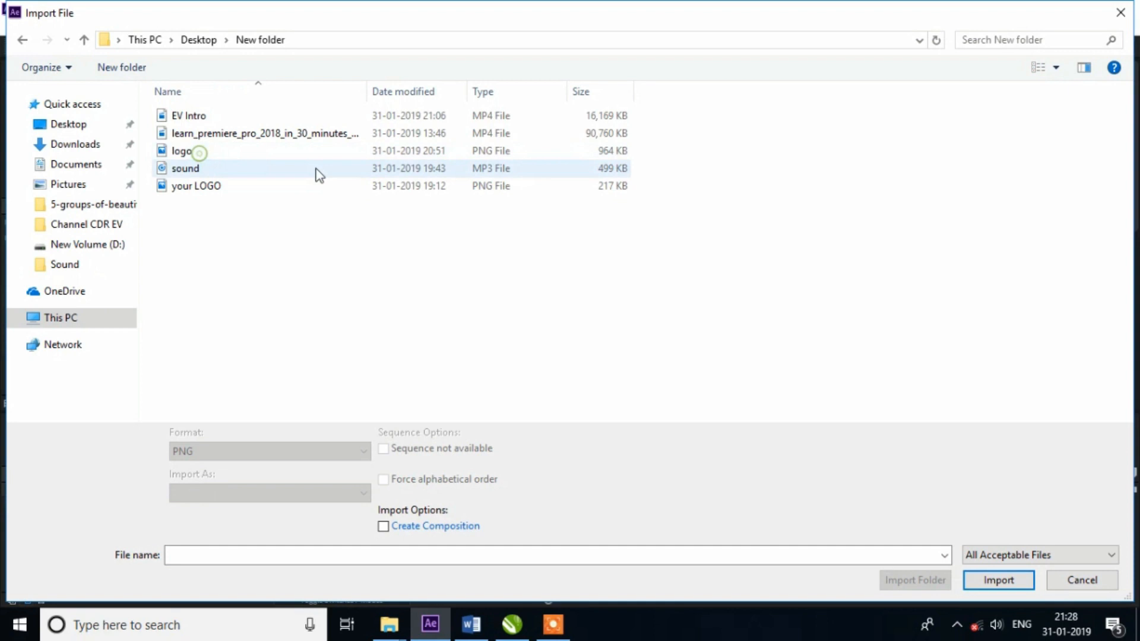
left_click(195, 185)
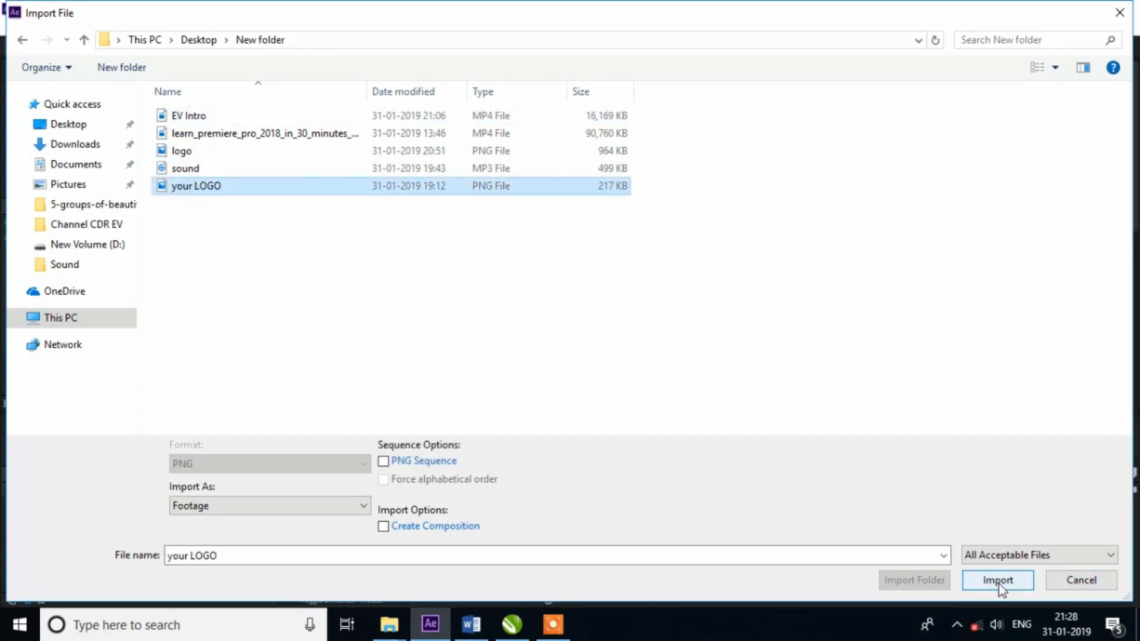
left_click(997, 580)
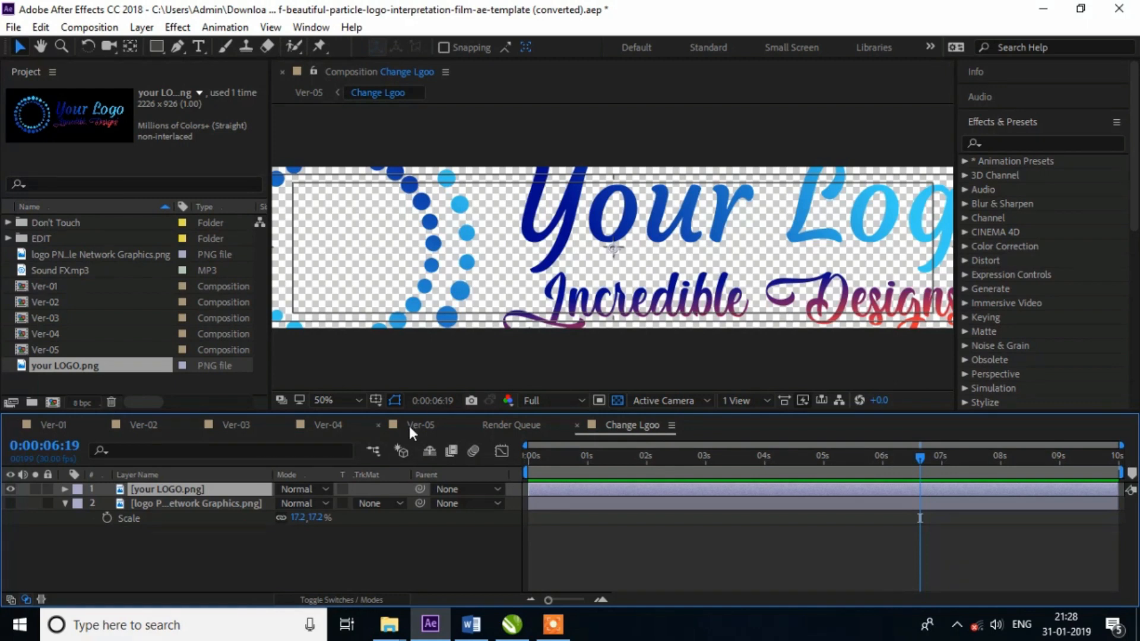
- Reveal the your LOGO layer's 100% Scale value and start editing it
left_click(64, 488)
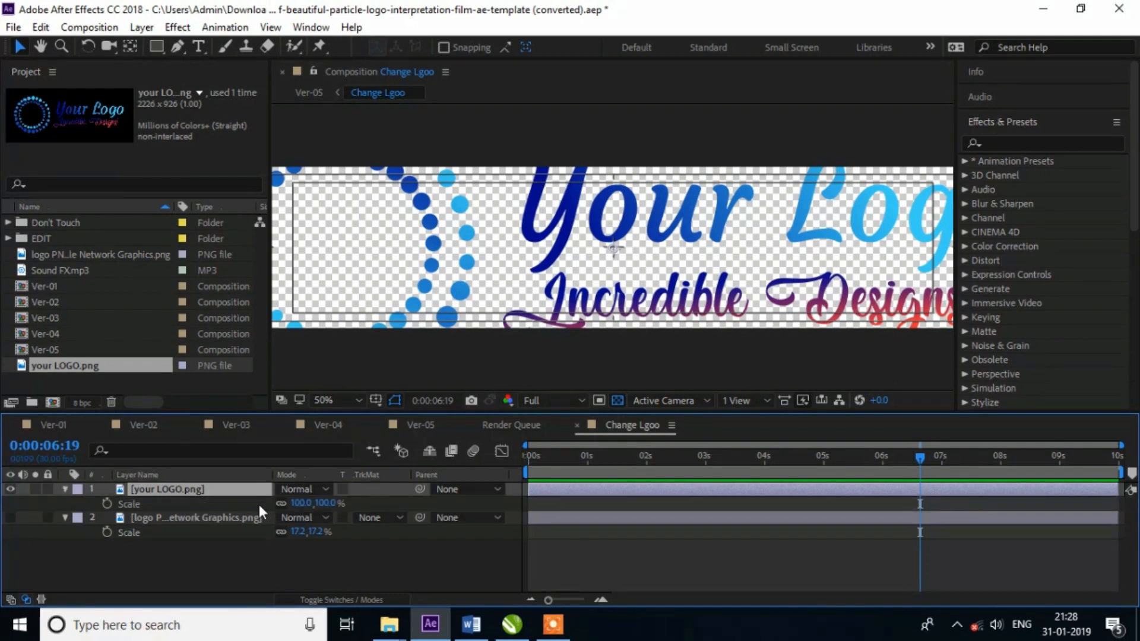
left_click(320, 502)
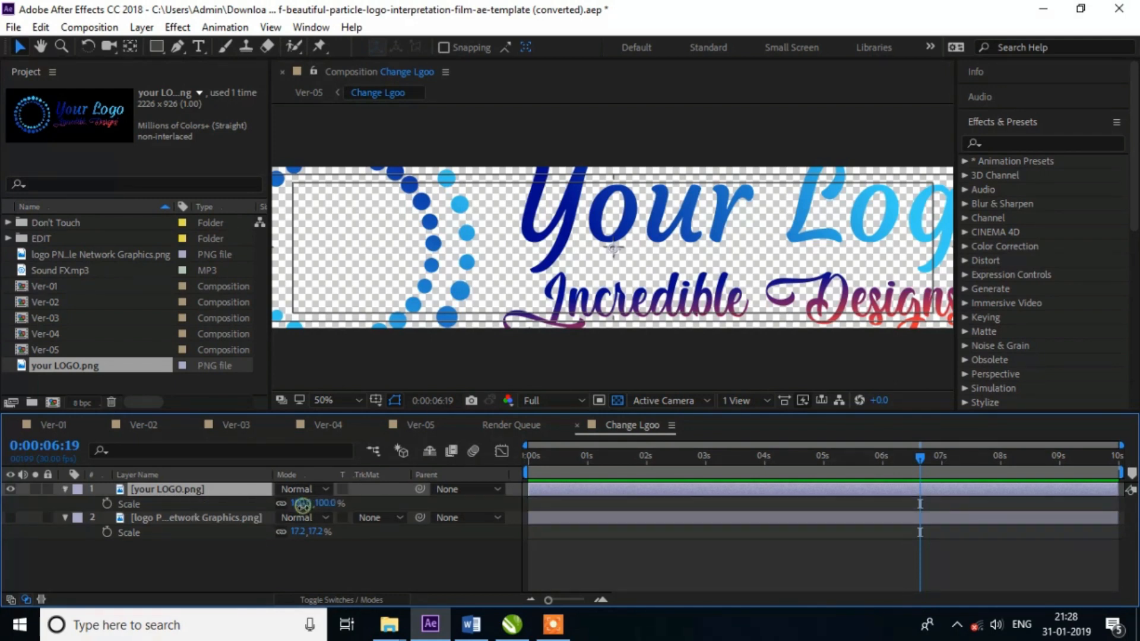